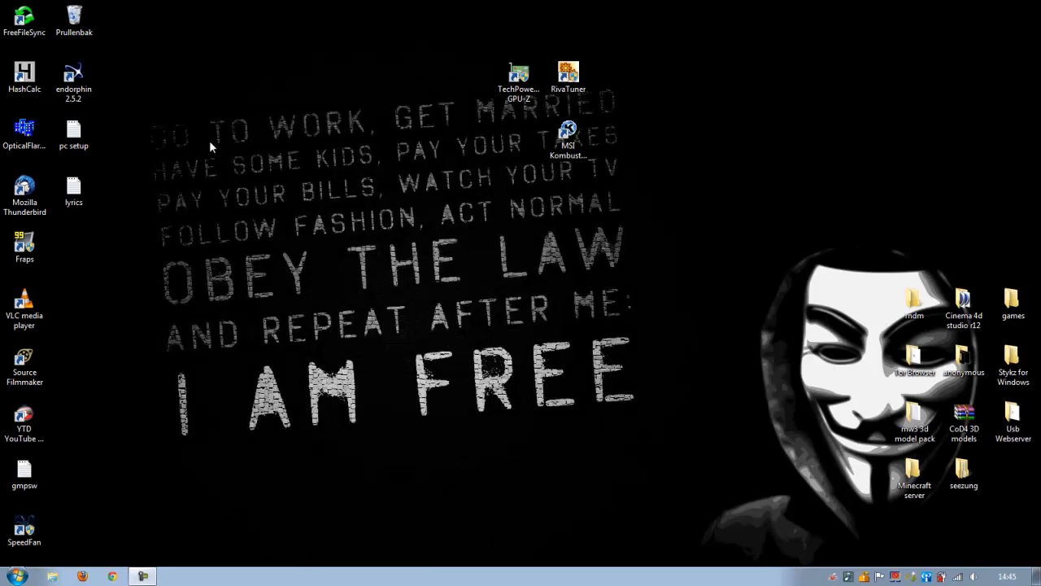
mouse_move(280, 171)
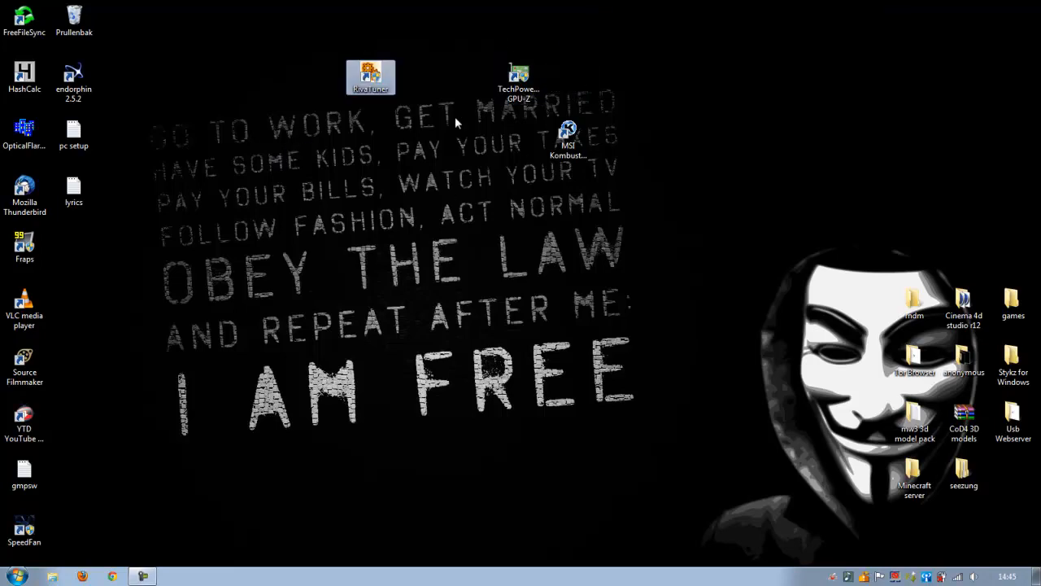
- Drag GPU-Z beside and MSI Kombustor below the RivaTuner shortcut, then select RivaTuner
left_click(519, 82)
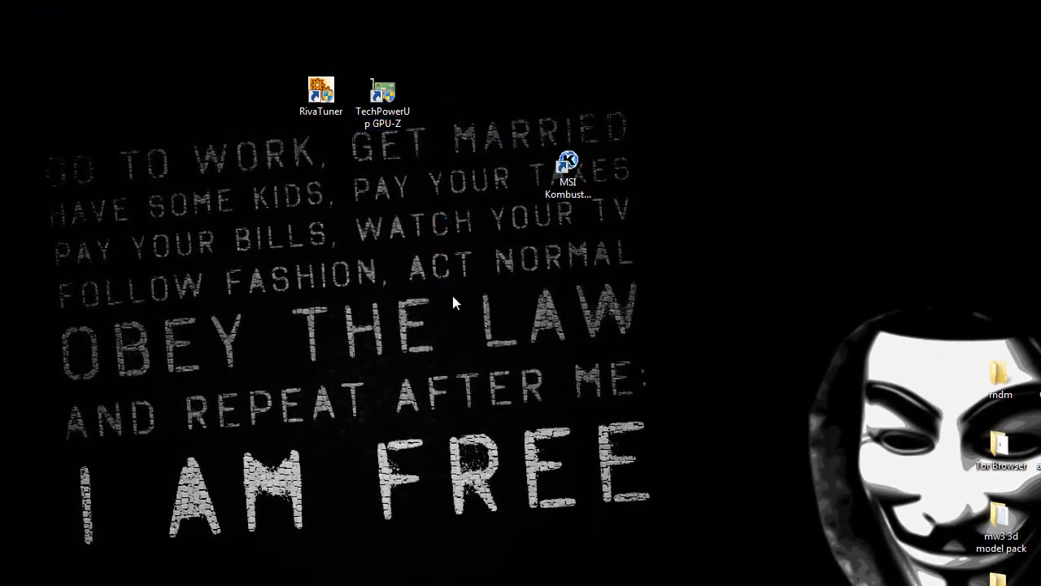
left_click(567, 171)
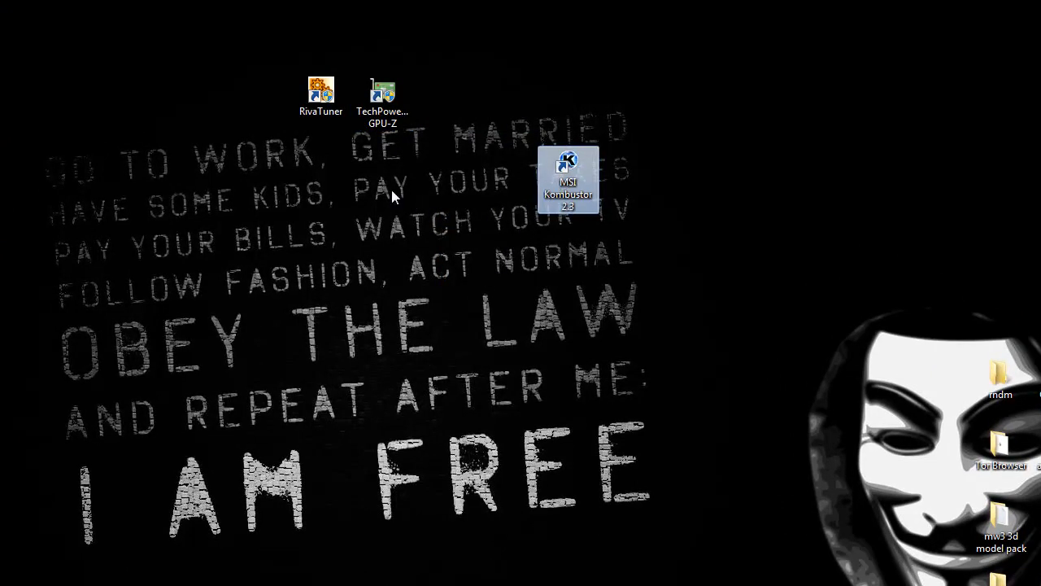
left_click_drag(570, 179, 321, 170)
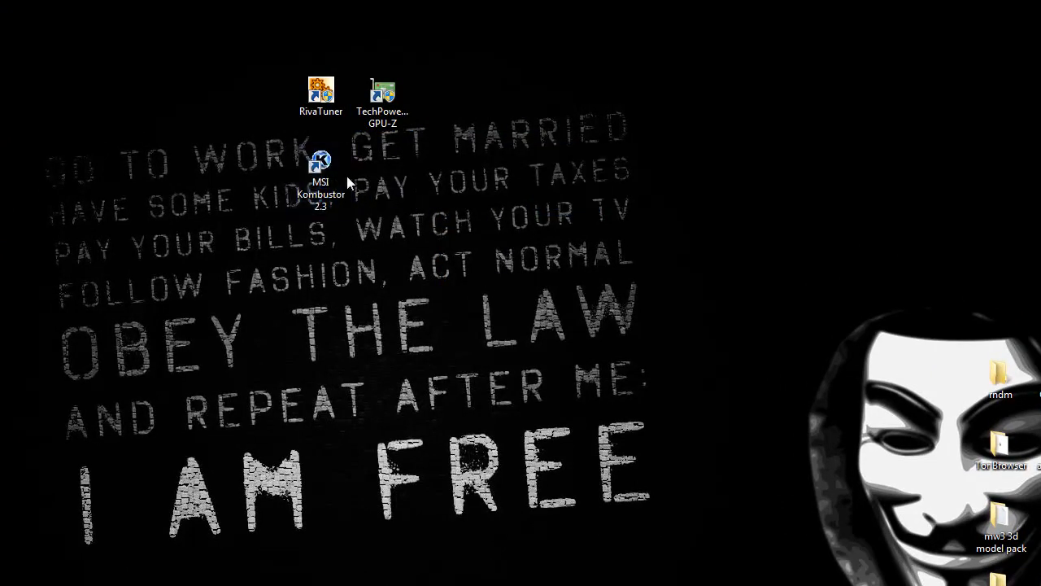
left_click(321, 171)
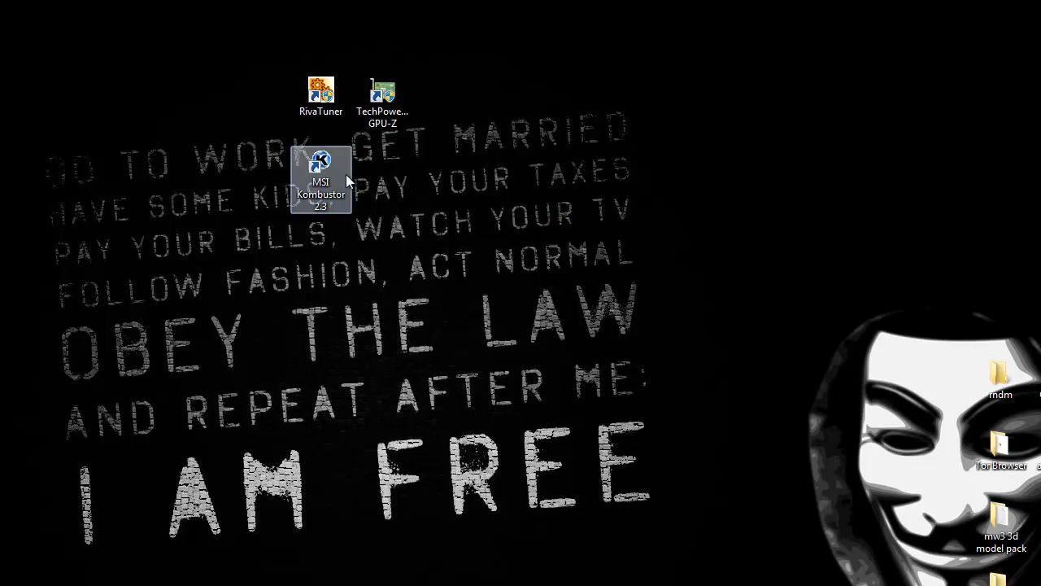
left_click(320, 96)
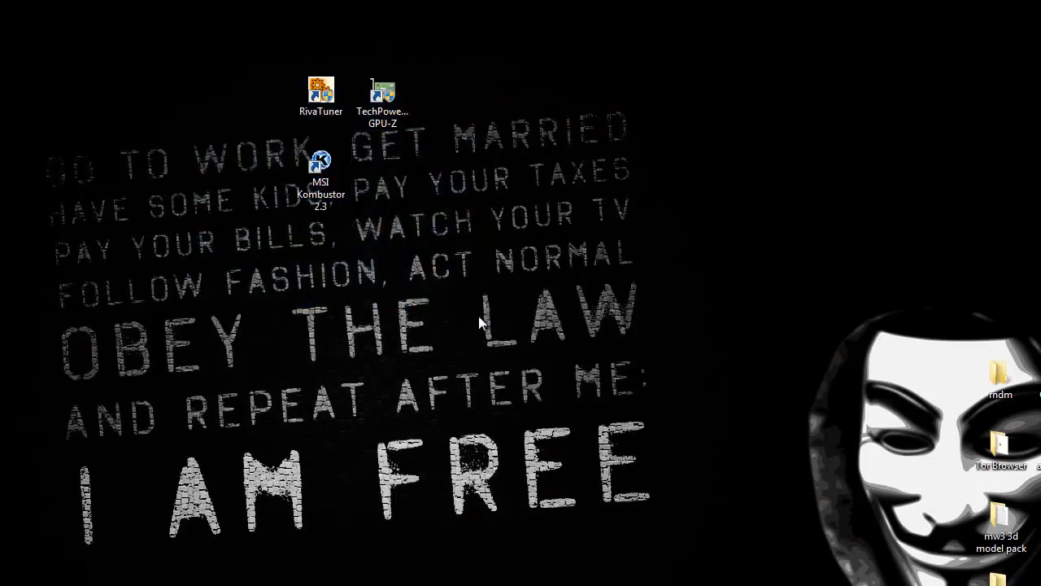
left_click(320, 93)
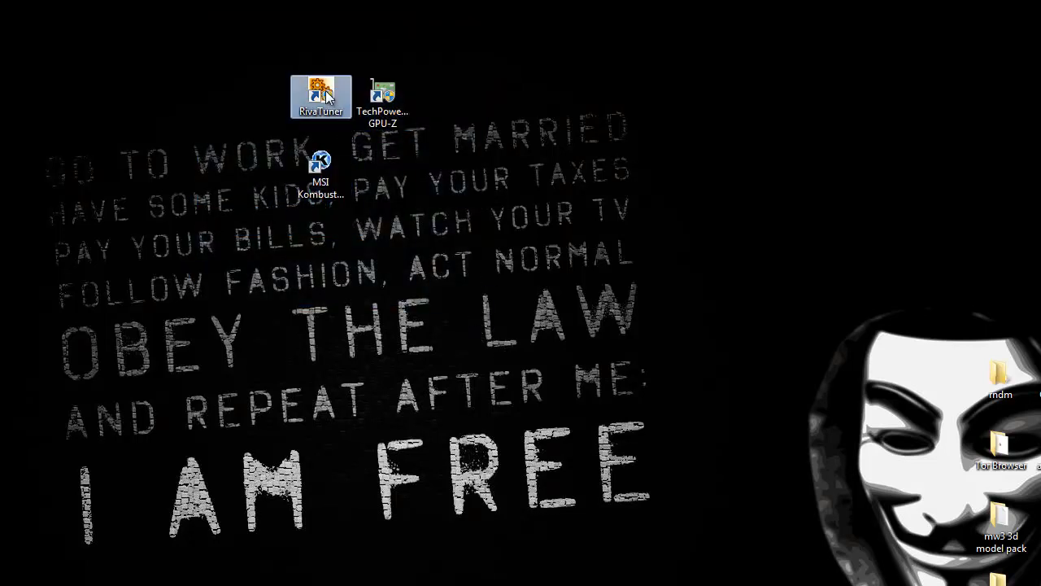
double_click(321, 94)
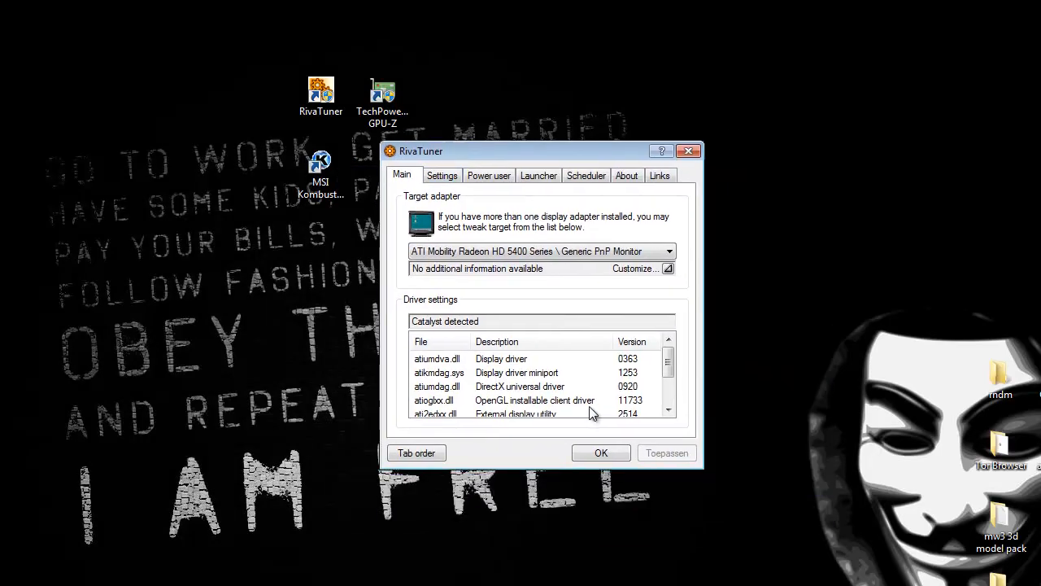
left_click(667, 267)
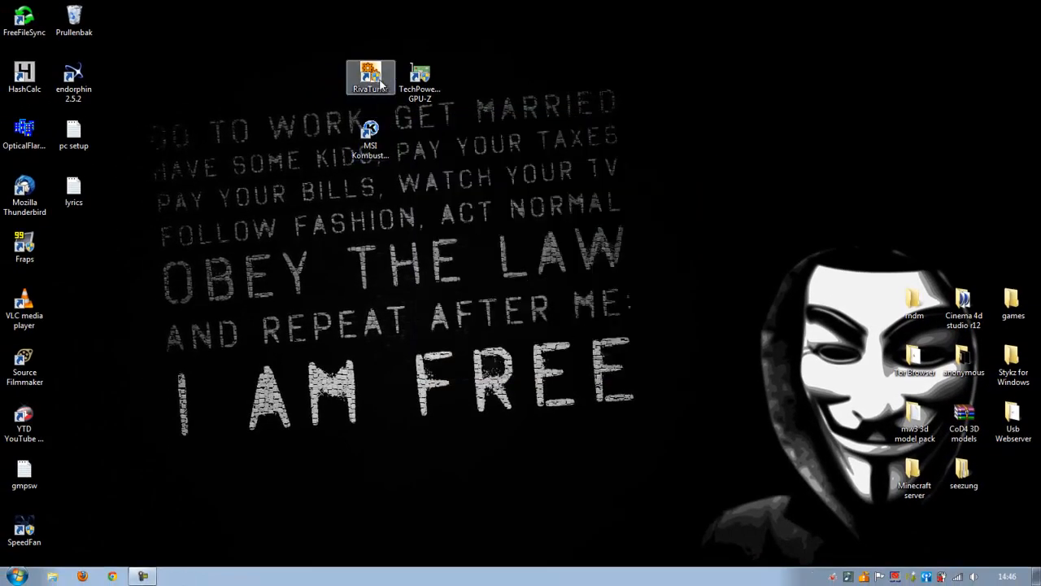
- Open the RivaTuner v2.24 install folder and copy RivaTuner.cfg to the desktop
double_click(371, 73)
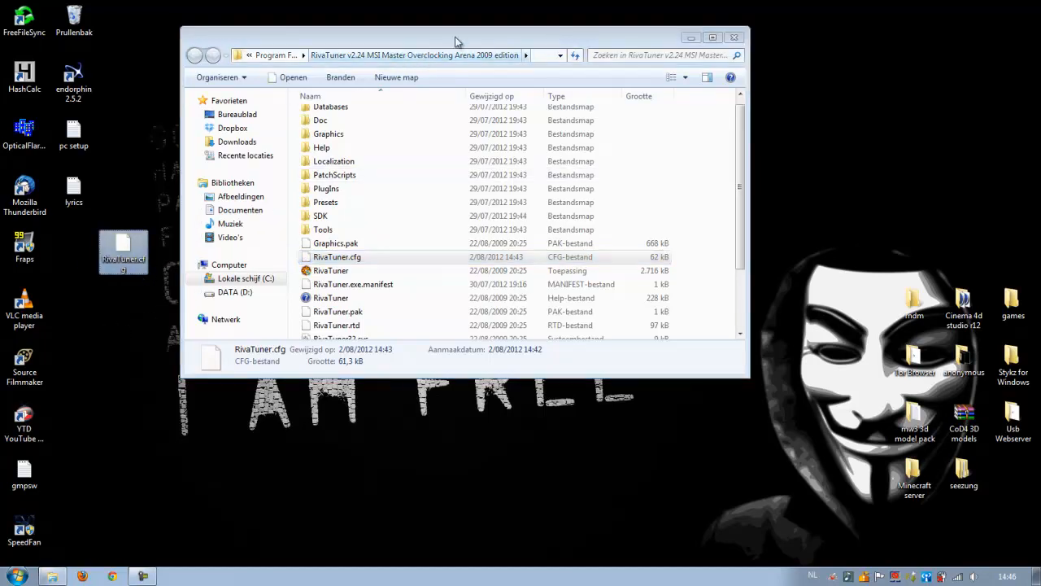
- Edit the desktop RivaTuner.cfg in Notepad++ and scroll to the ATI [GPU_1002] RV710 entries
right_click(123, 244)
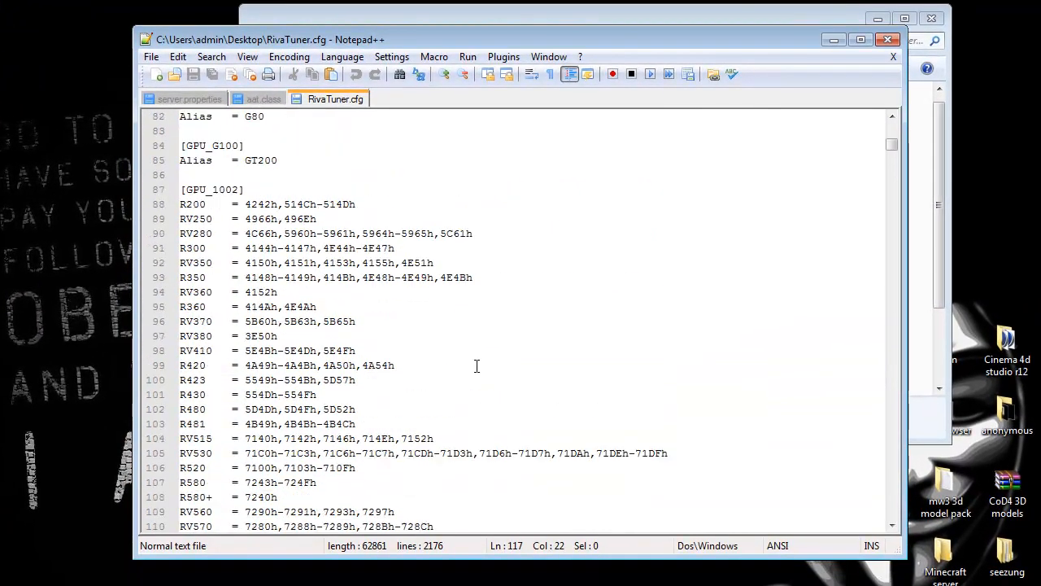
scroll("down", 3)
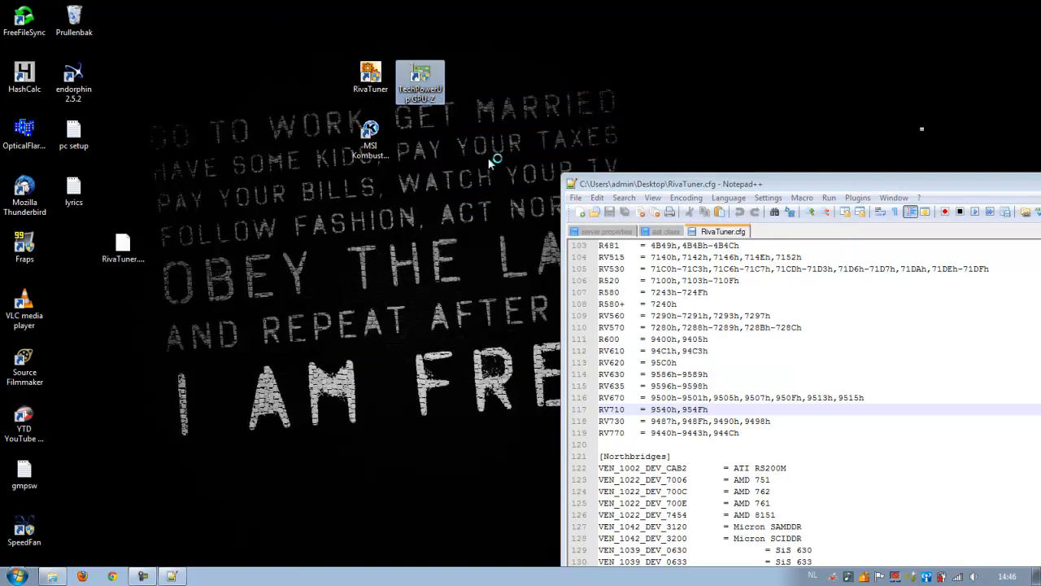
- Read the Device ID in GPU-Z, append ,68E0h to the RV710 line and save the file
double_click(419, 78)
type(",")
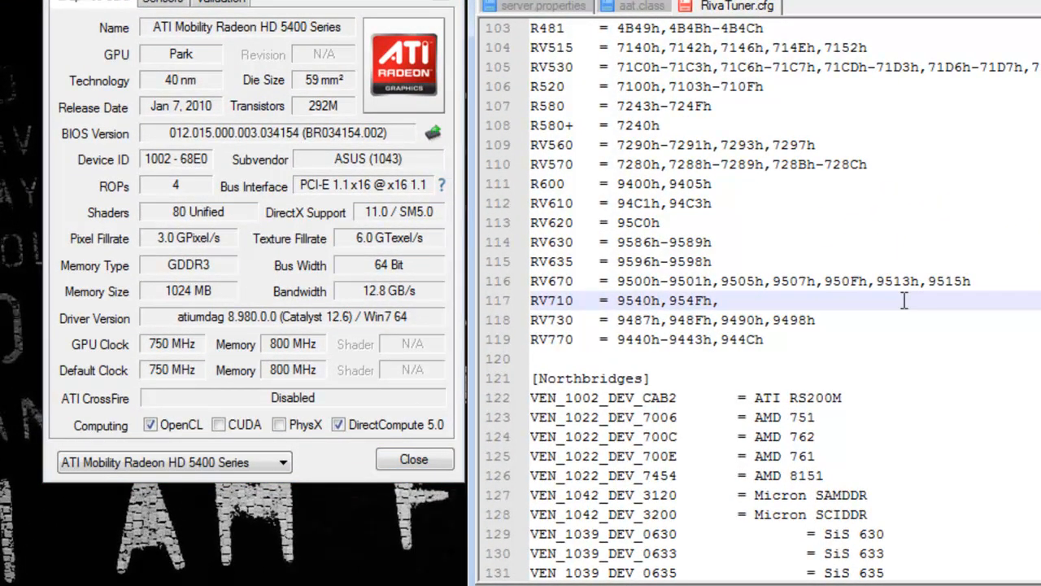
type("68E")
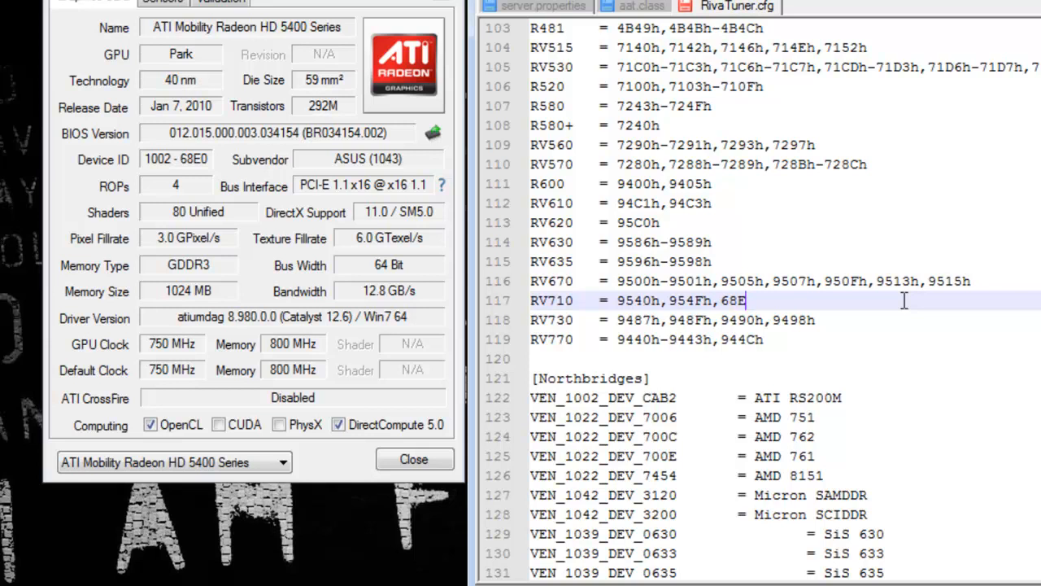
type("0")
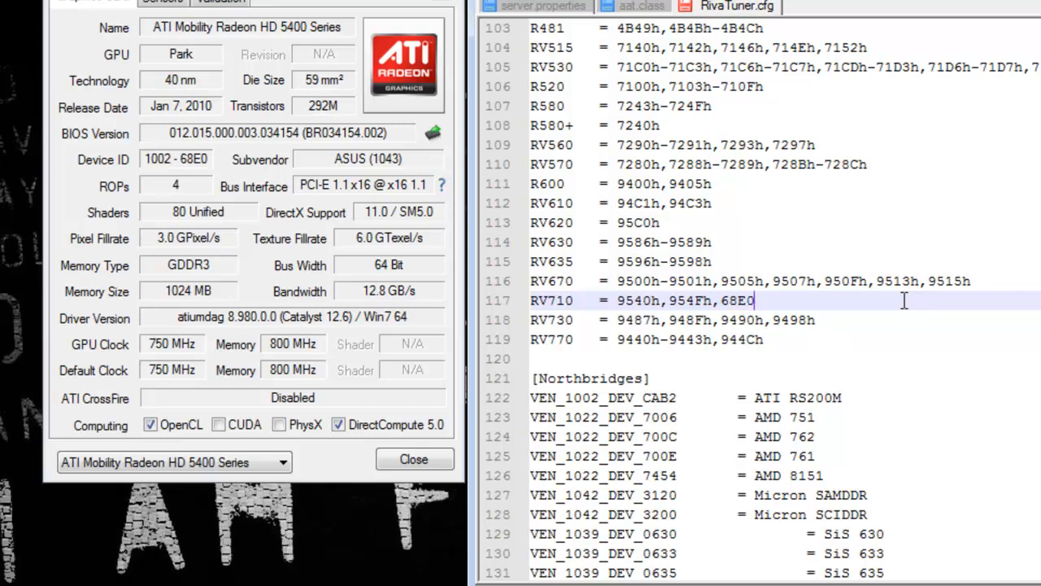
type("h")
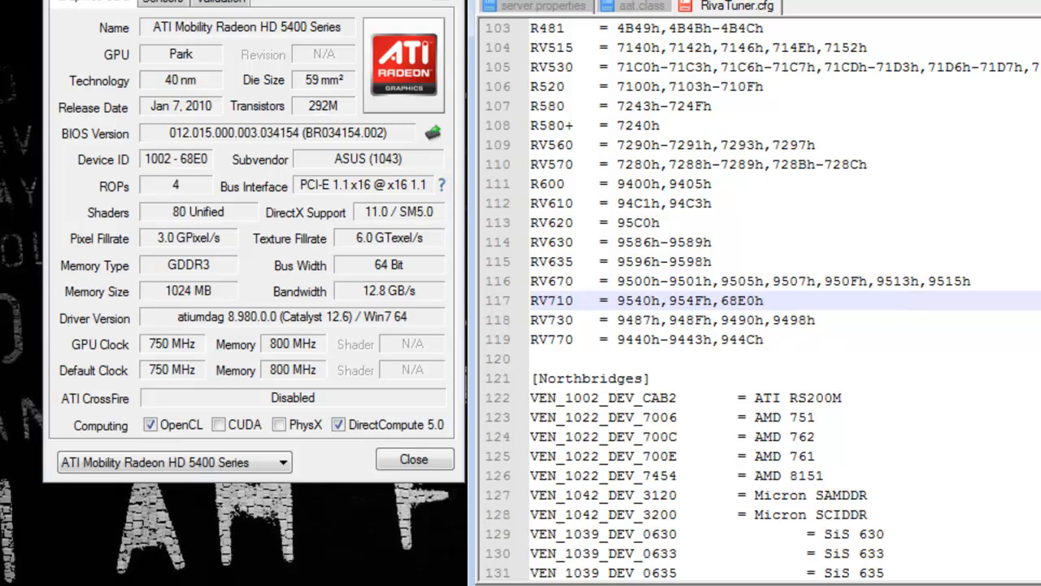
mouse_move(752, 36)
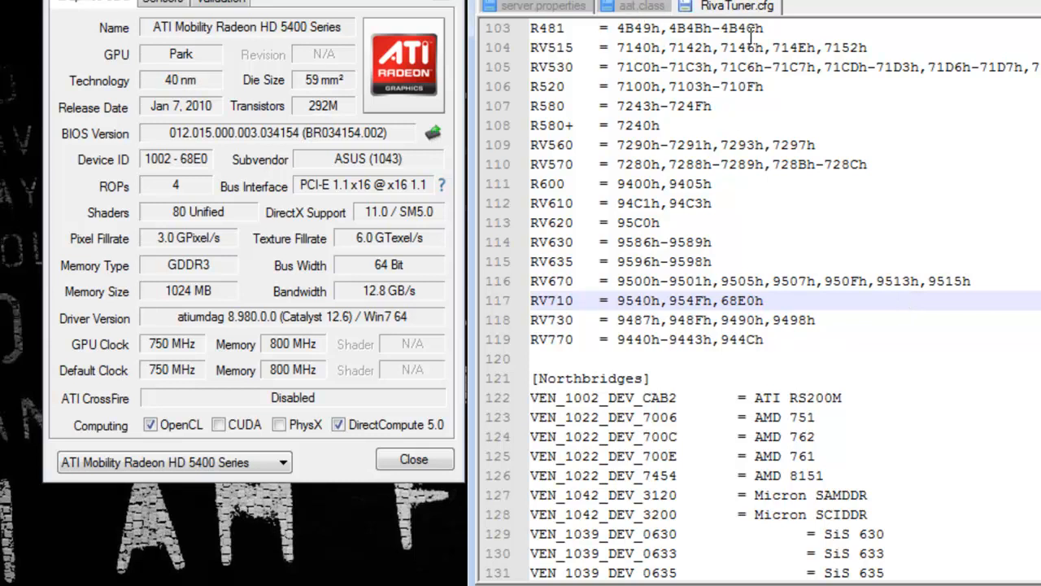
left_click(414, 459)
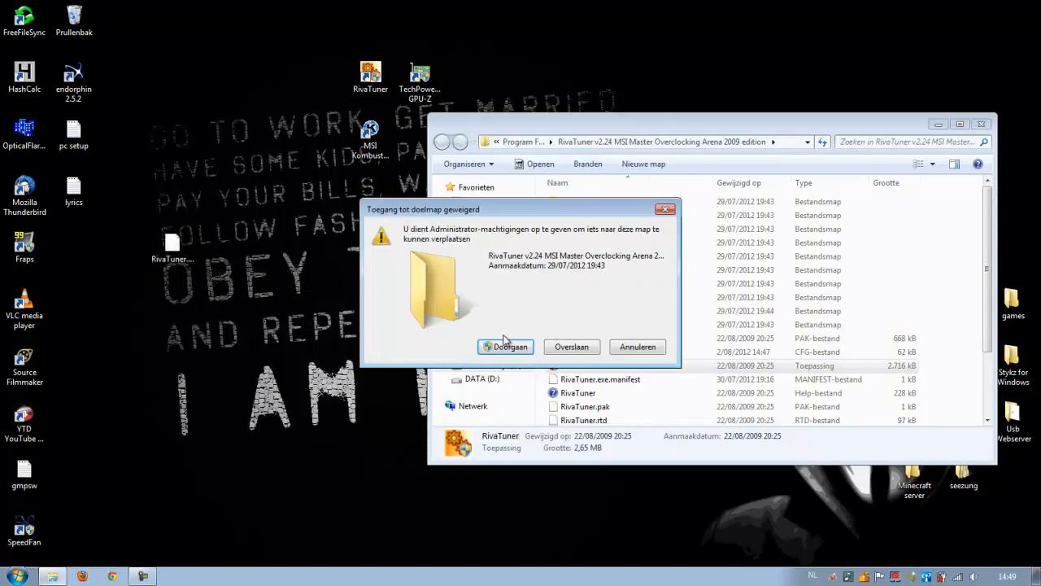
- Grant administrator permission (Doorgaan) to replace RivaTuner.cfg in the install folder
left_click(504, 346)
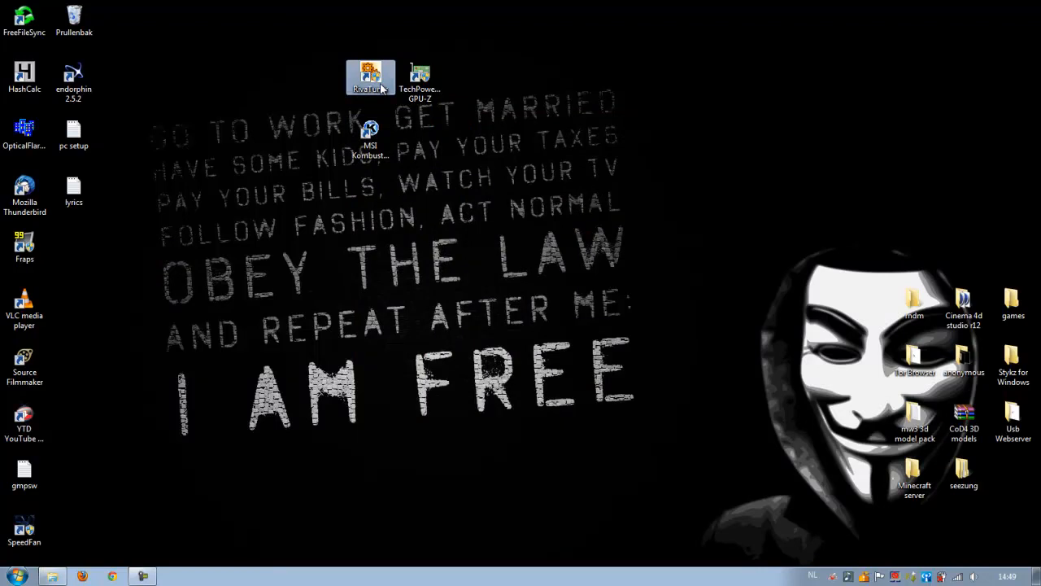
- Relaunch RivaTuner with the modded config and go to the low-level Overclocking settings
double_click(371, 73)
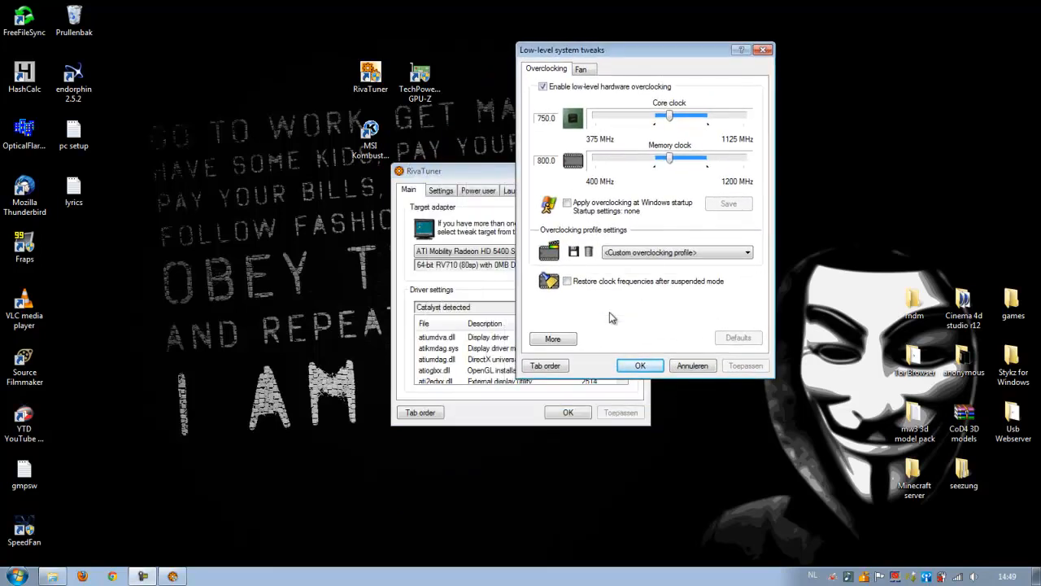
left_click(579, 69)
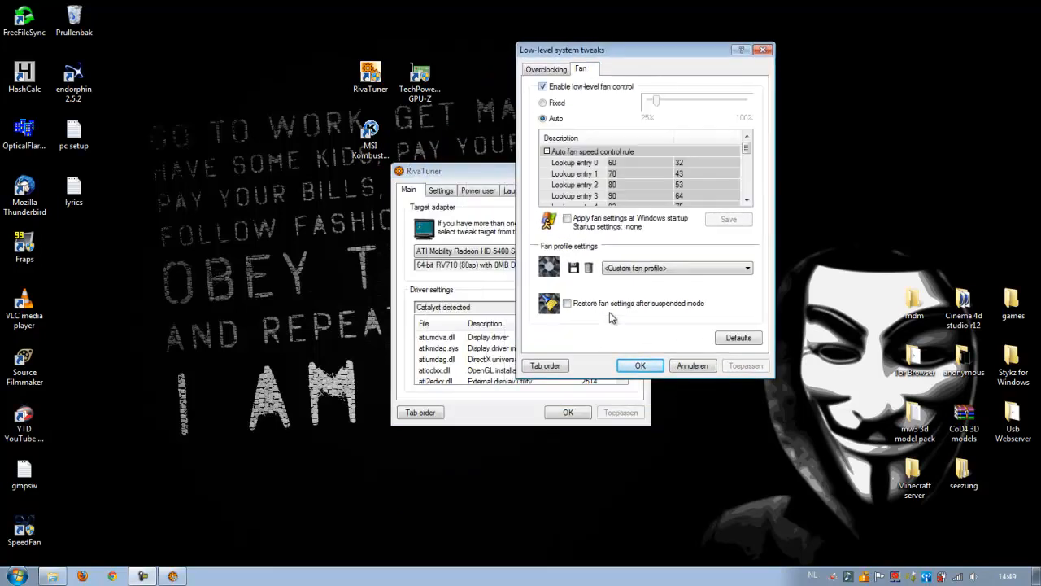
left_click(547, 68)
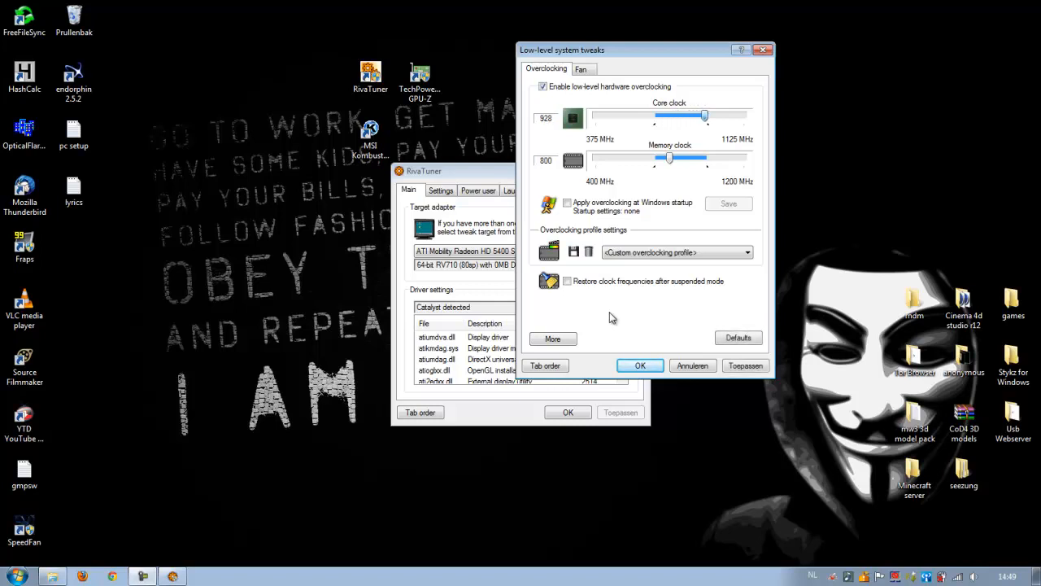
- Lower the GPU core clock slider to about 776 MHz
left_click_drag(704, 114, 667, 114)
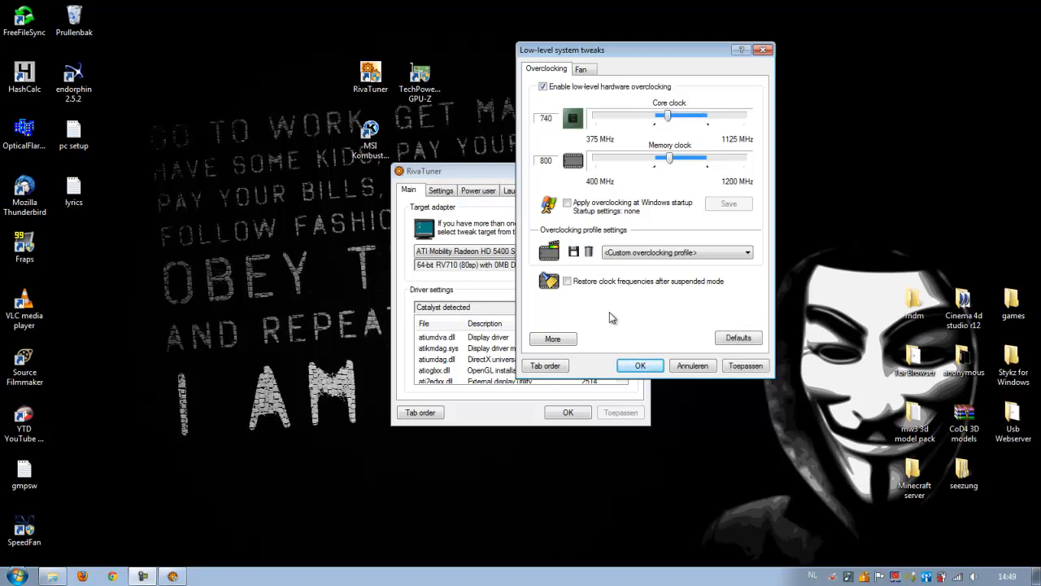
left_click_drag(667, 115, 671, 115)
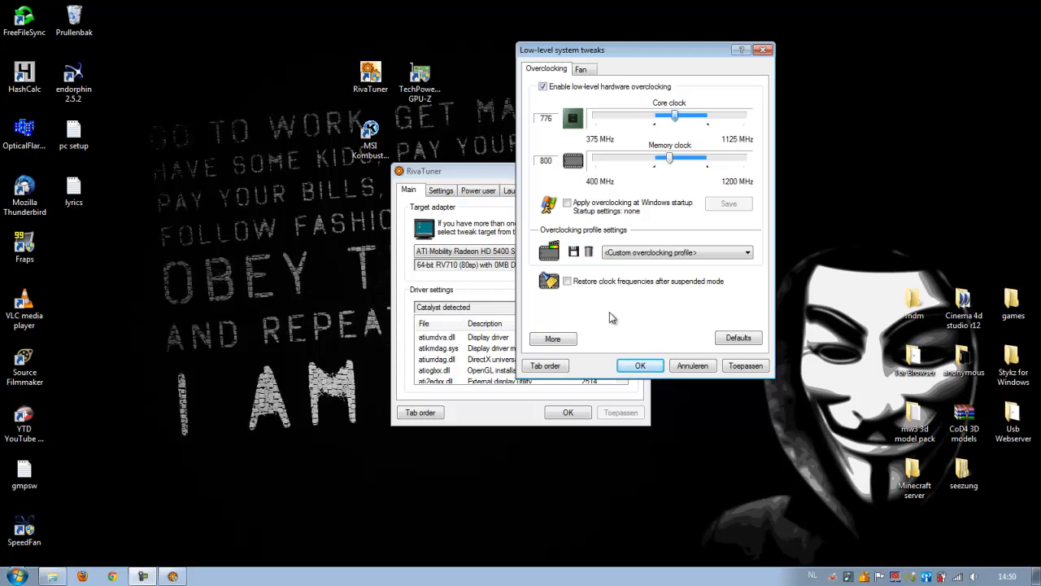
left_click_drag(669, 158, 677, 158)
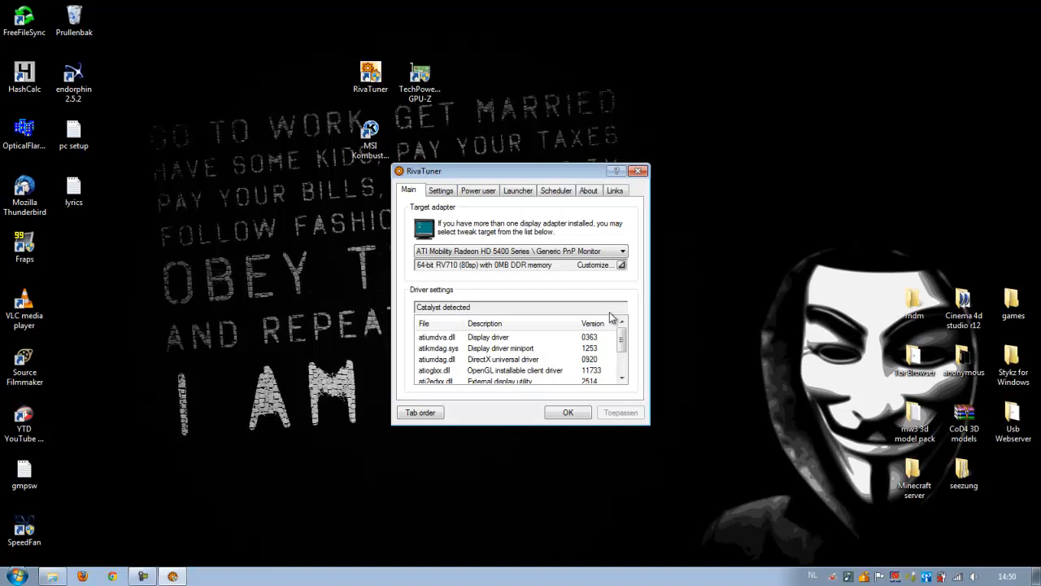
- Run MSI Kombustor's OpenGL Xtreme demo stress test, watching GPU load and temperature
left_click(638, 171)
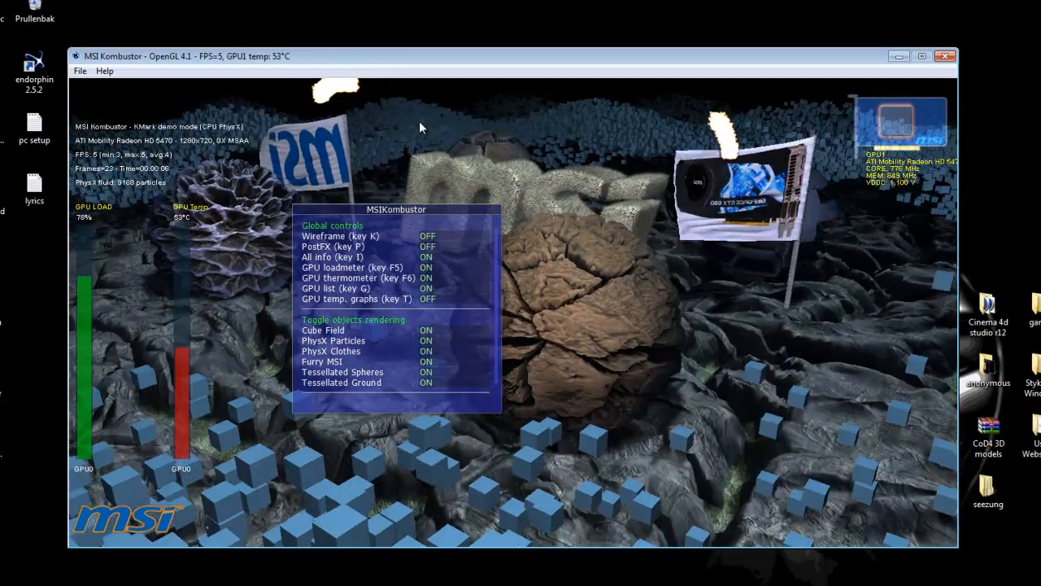
mouse_move(1031, 29)
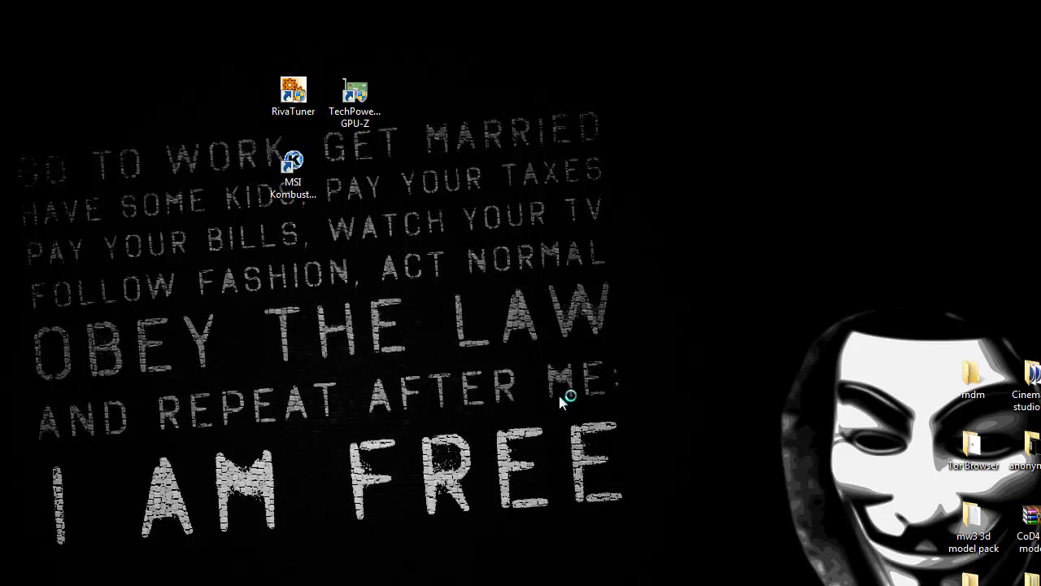
- Reopen RivaTuner's low-level tweaks and start saving the current overclock as a profile
double_click(293, 91)
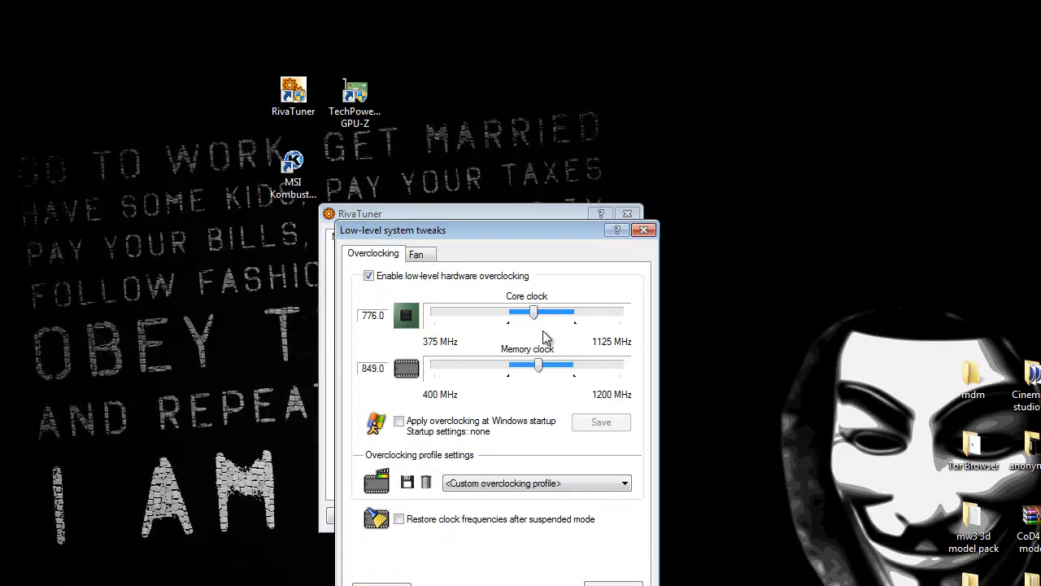
left_click(535, 482)
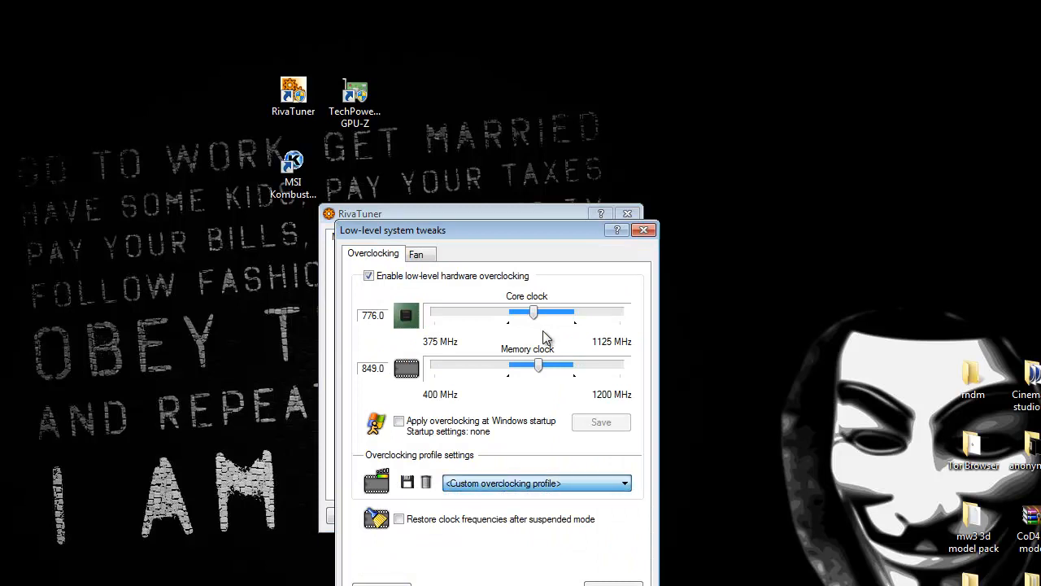
left_click(625, 482)
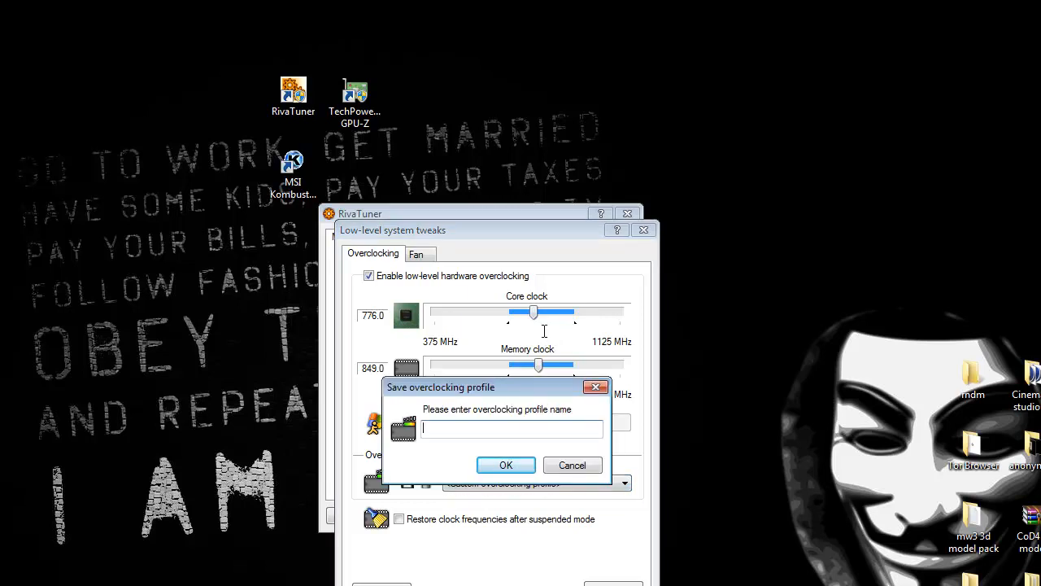
- Name the new overclocking profile 'gaming profile' and confirm the save
type("gaming pro")
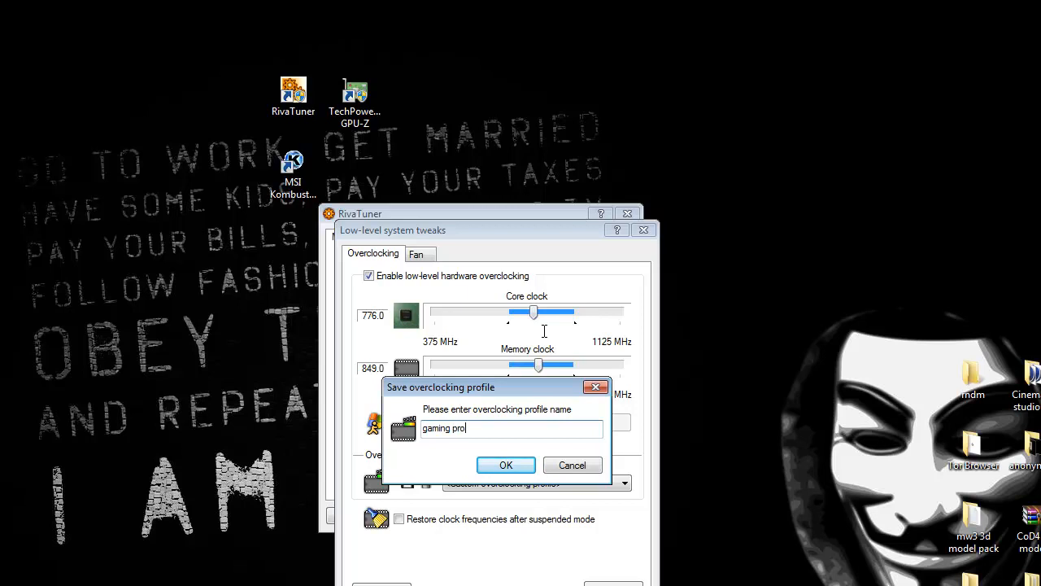
left_click(504, 466)
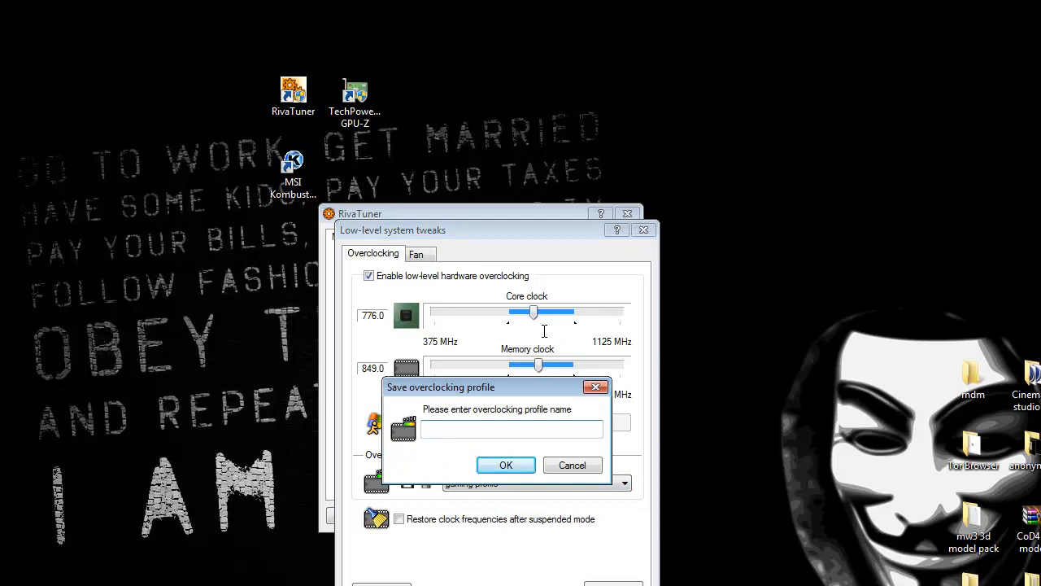
left_click(572, 466)
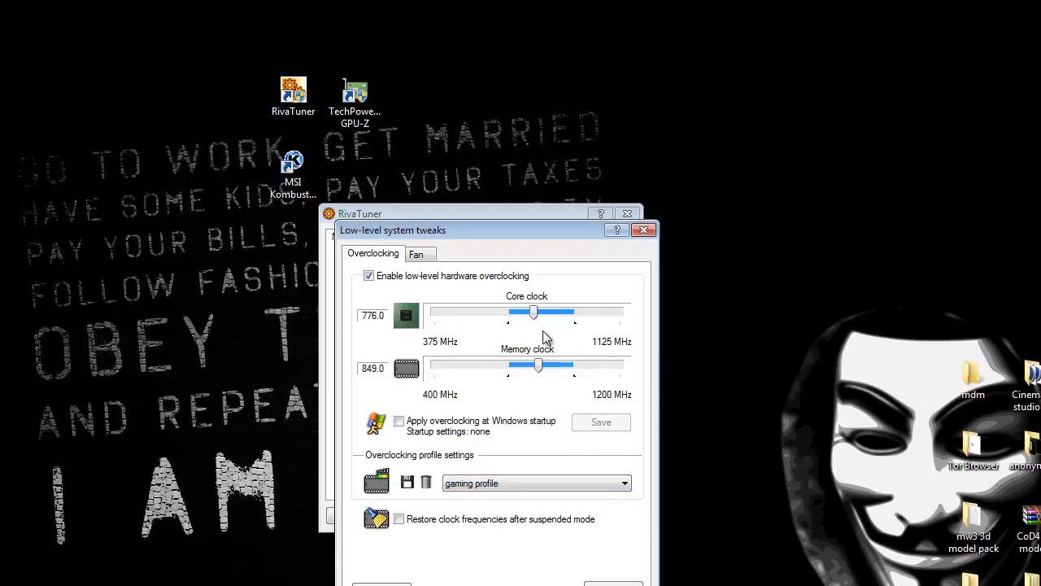
- Adjust core and memory clock sliders and enable 'Apply overclocking at Windows startup'
left_click_drag(534, 312, 512, 313)
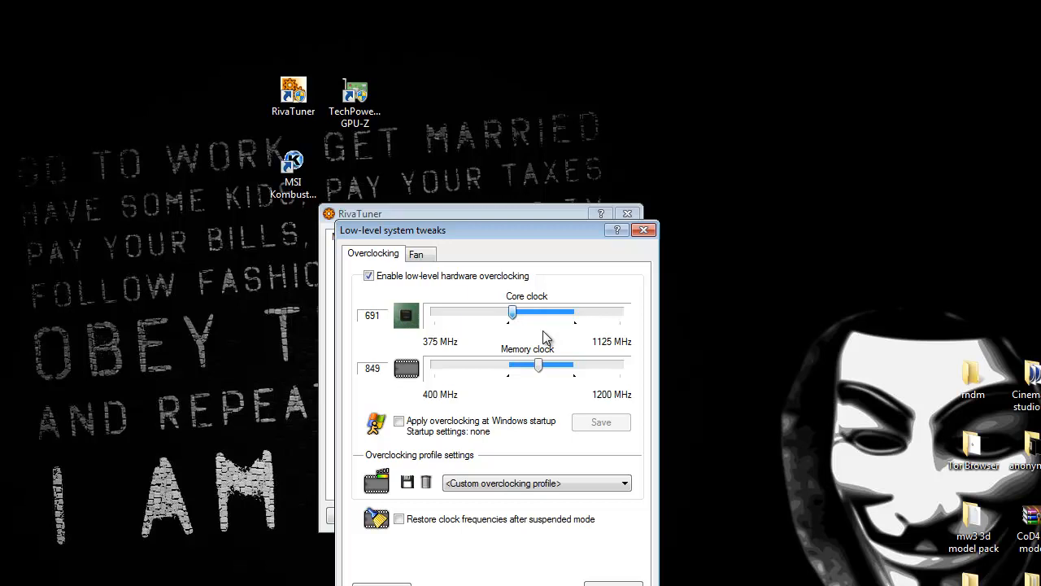
left_click_drag(538, 365, 567, 364)
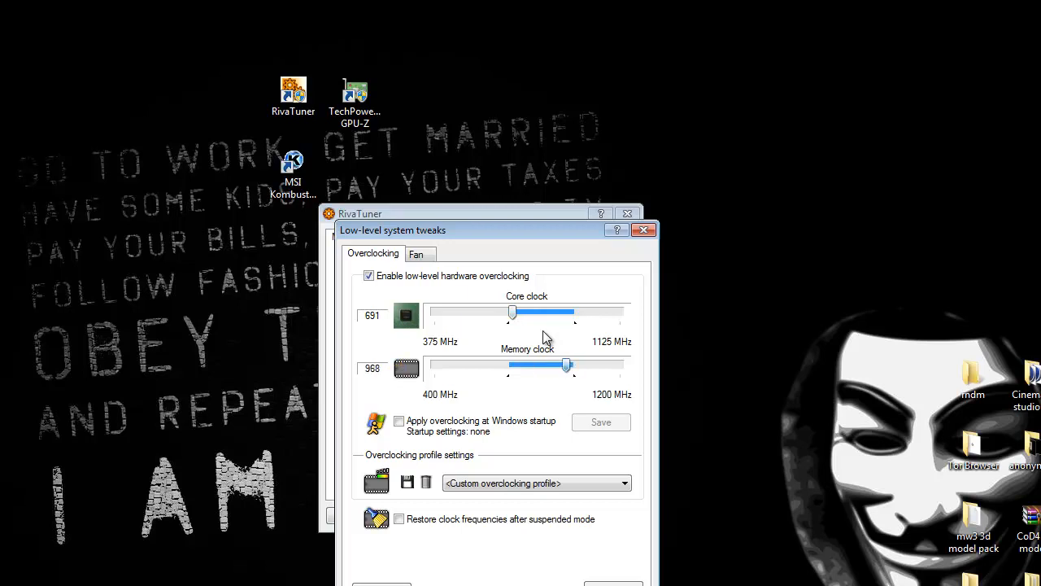
left_click(416, 253)
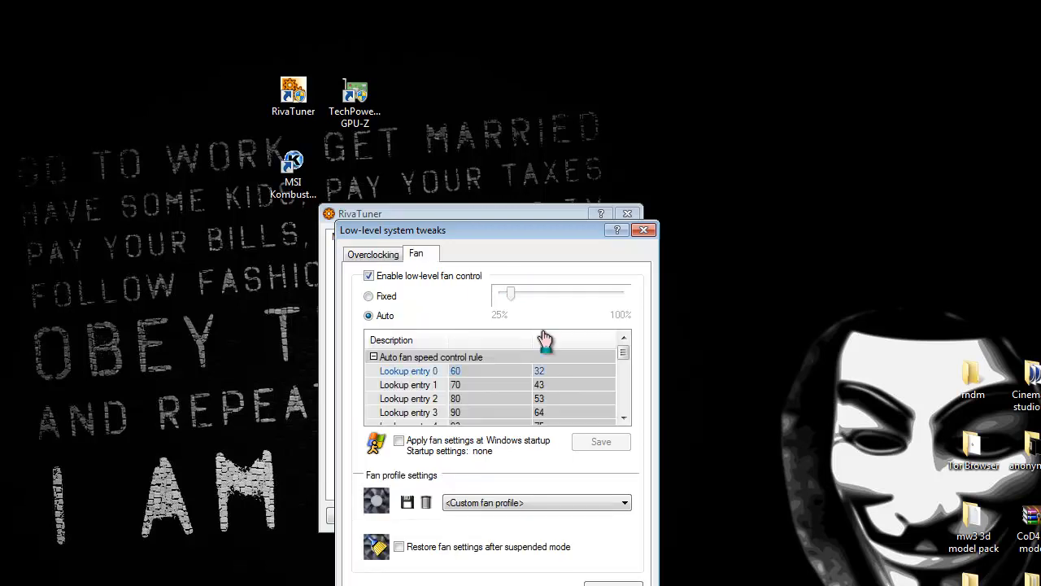
left_click(372, 254)
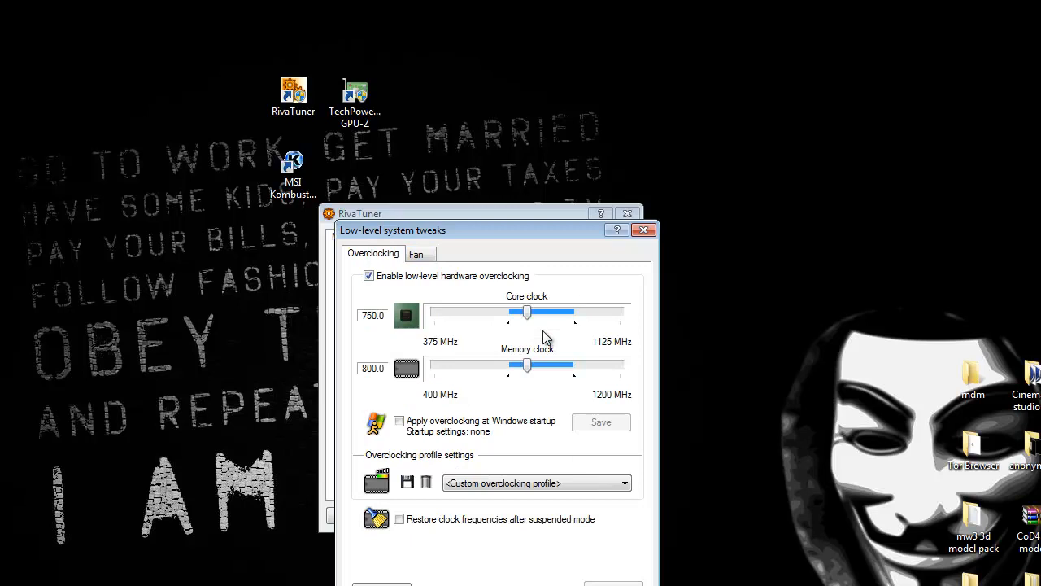
left_click(399, 420)
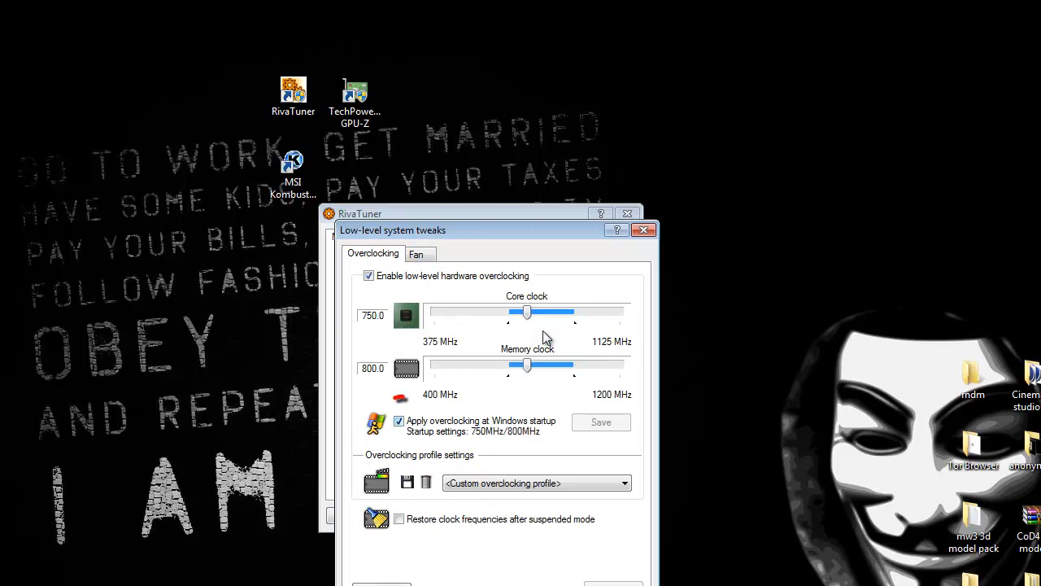
- Set 803 MHz core and 856 MHz memory and save them as the startup settings
left_click(398, 419)
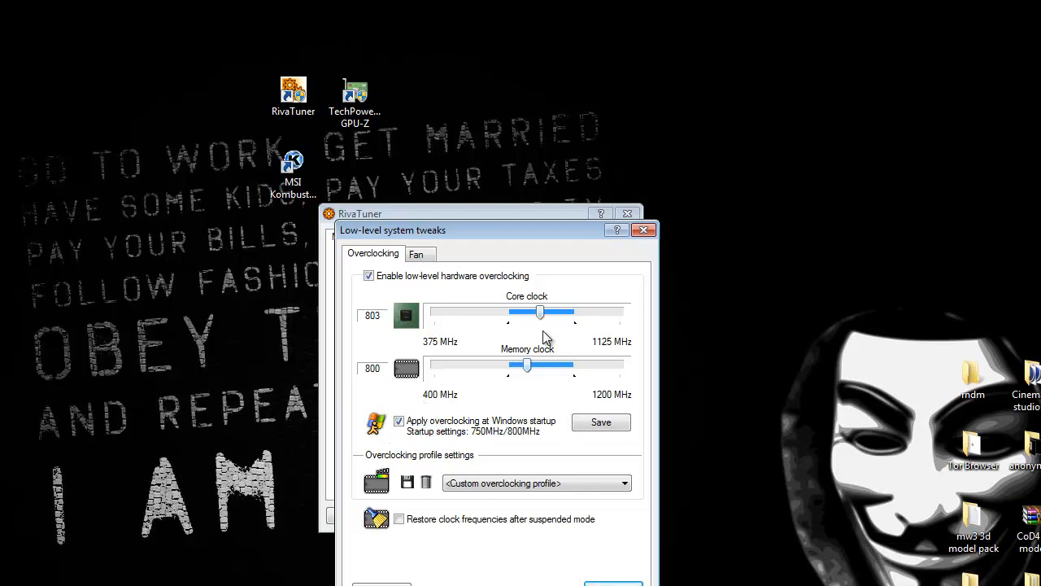
left_click_drag(527, 365, 540, 364)
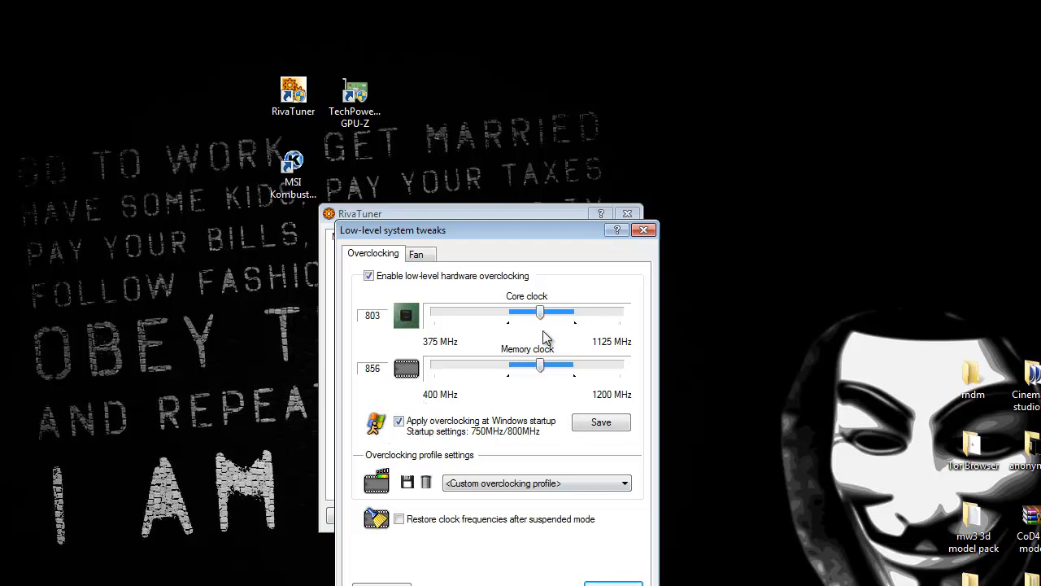
left_click(600, 422)
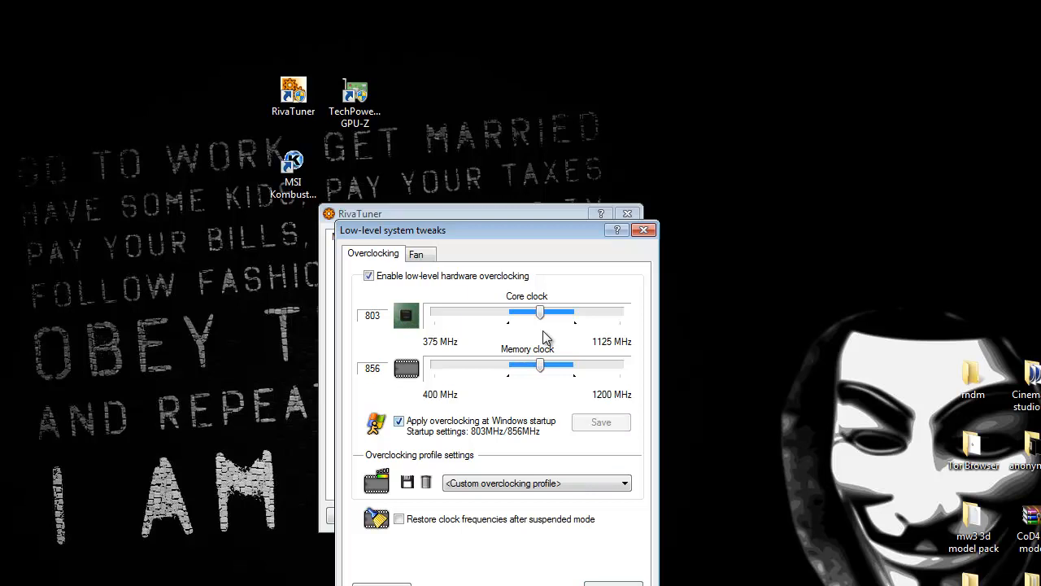